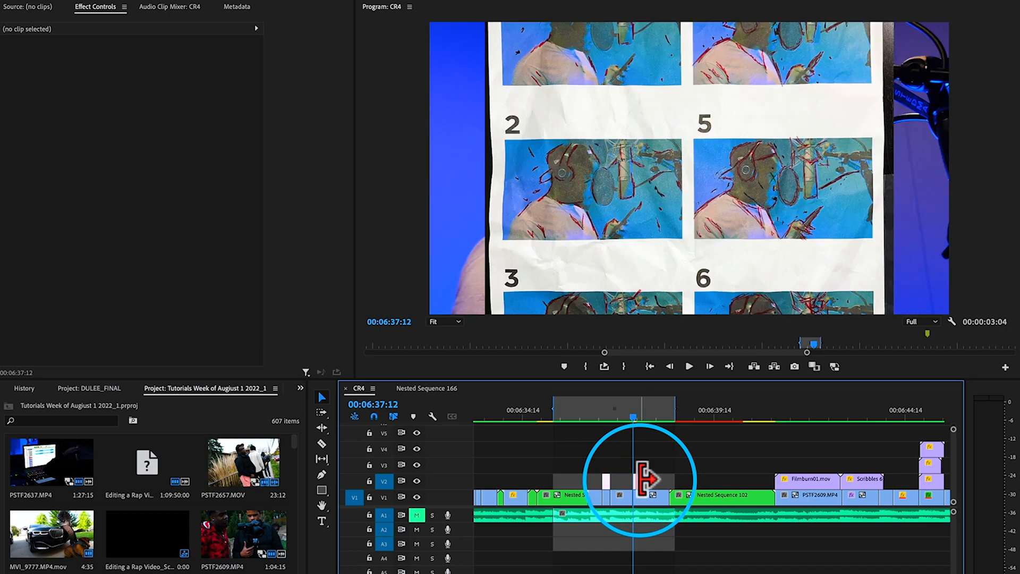
Replace the IMG_1339.HEIC scribbled studio photo clip with a linked After Effects composition.
{"action": "left_click", "coordinate": [618, 495]}
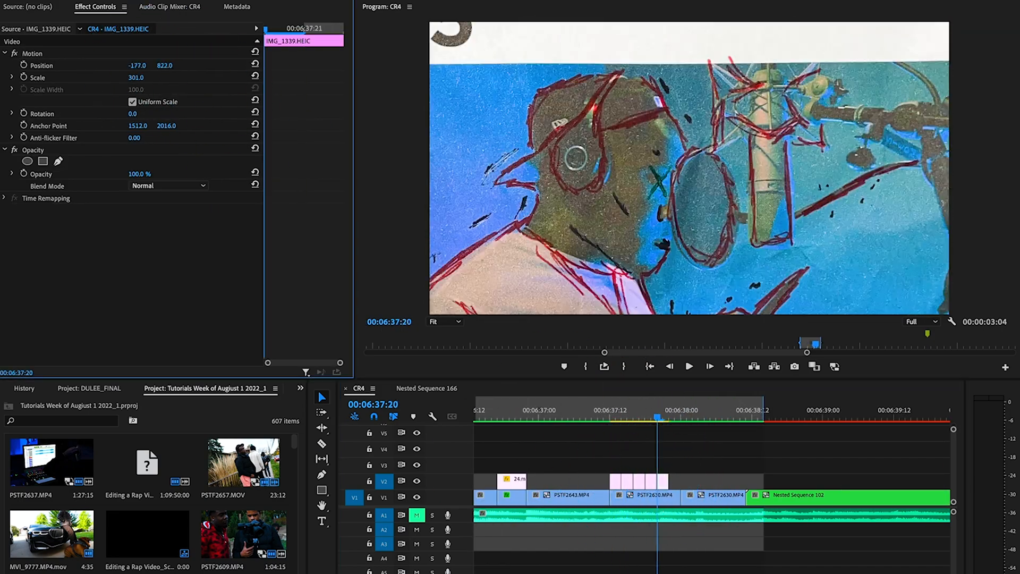
{"action": "right_click", "coordinate": [620, 495]}
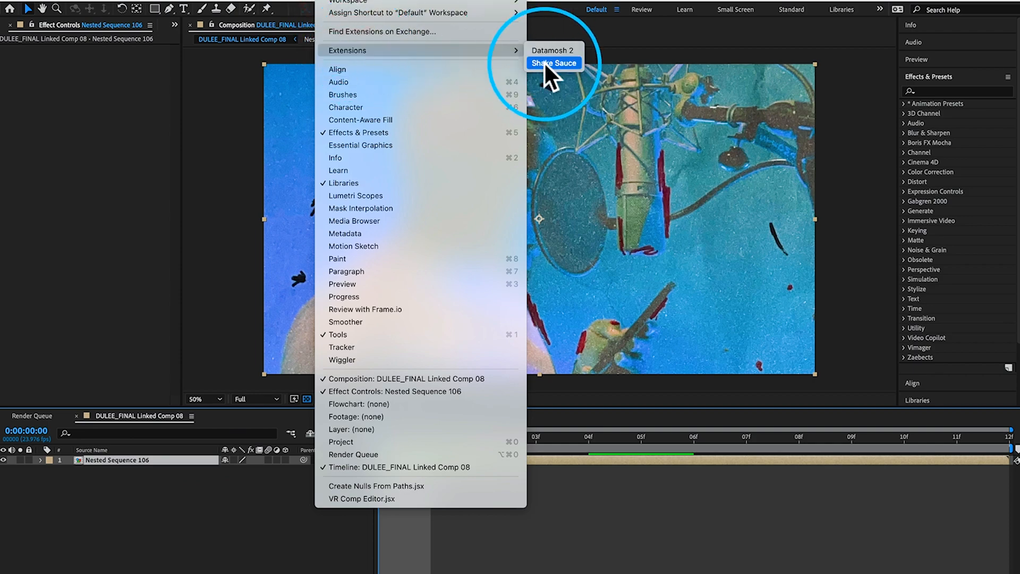
Apply a Shake Sauce shake preset to Nested Sequence 106, then return to Premiere Pro.
{"action": "left_click", "coordinate": [554, 63]}
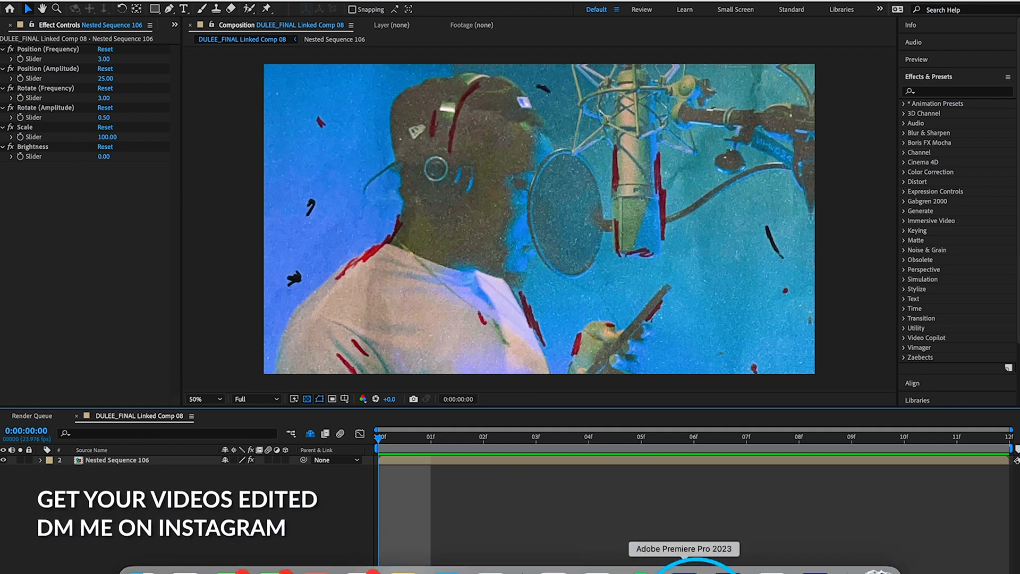
{"action": "left_click", "coordinate": [684, 571]}
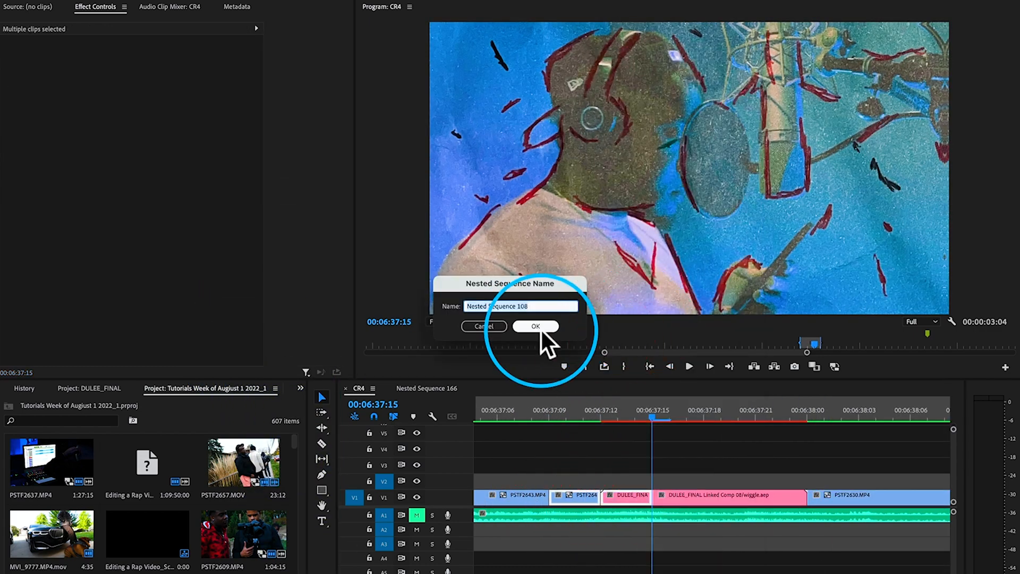
Nest the linked After Effects comp into a new sequence with the default name.
{"action": "left_click", "coordinate": [535, 326]}
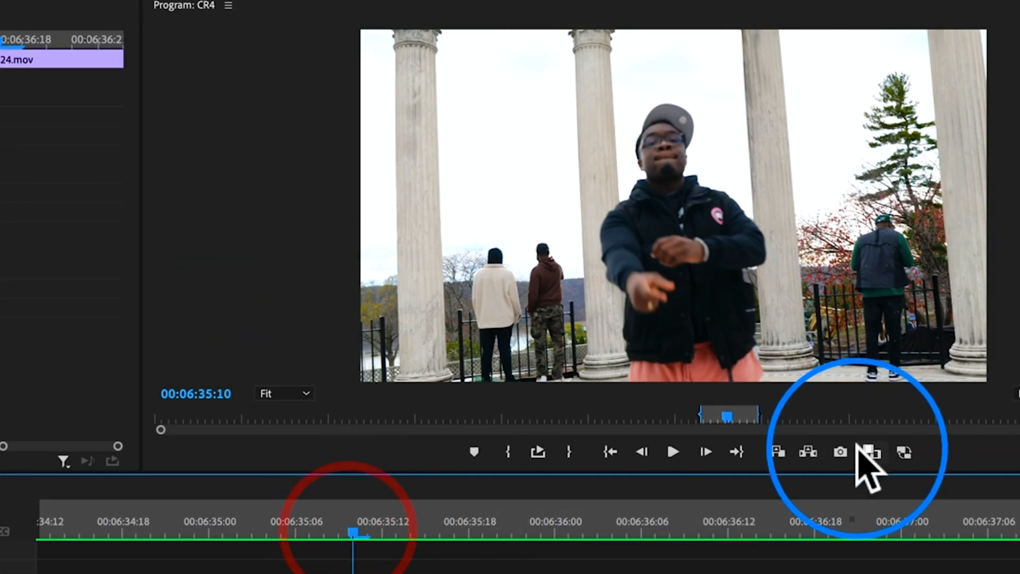
Export two still frames of the column shot as JPEGs and import them into the project.
{"action": "left_click", "coordinate": [840, 451]}
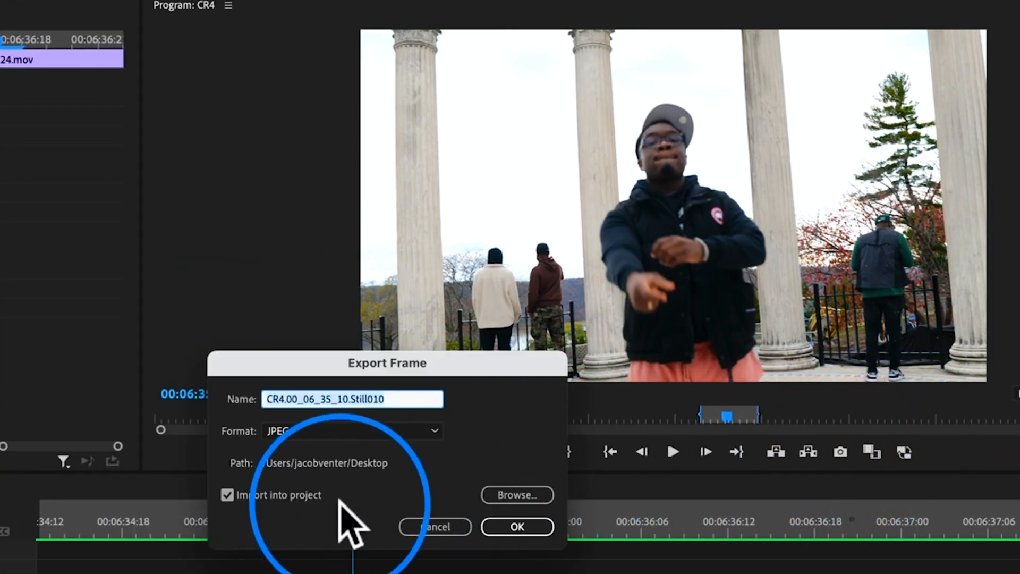
{"action": "left_click", "coordinate": [516, 526]}
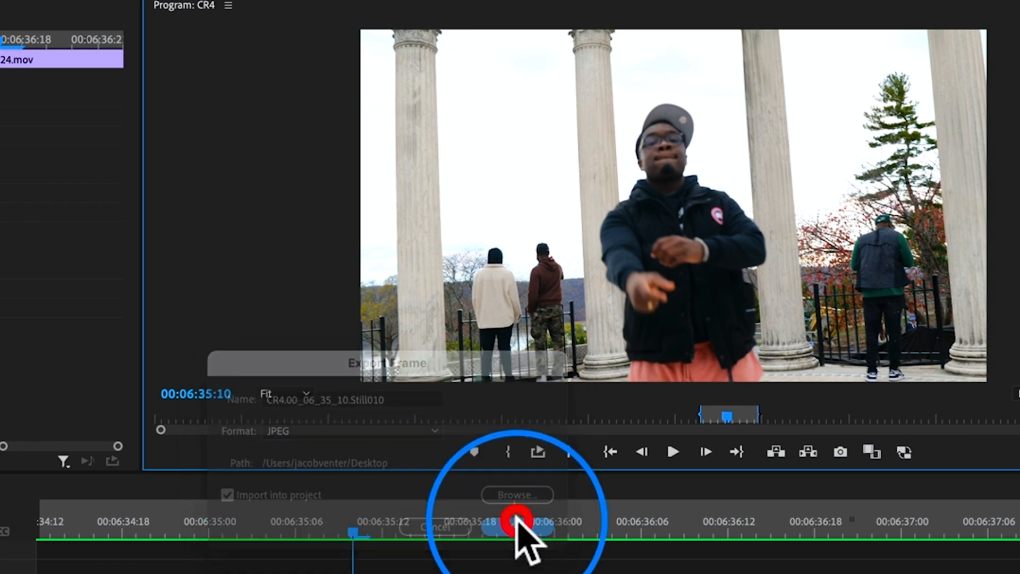
{"action": "left_click", "coordinate": [591, 355]}
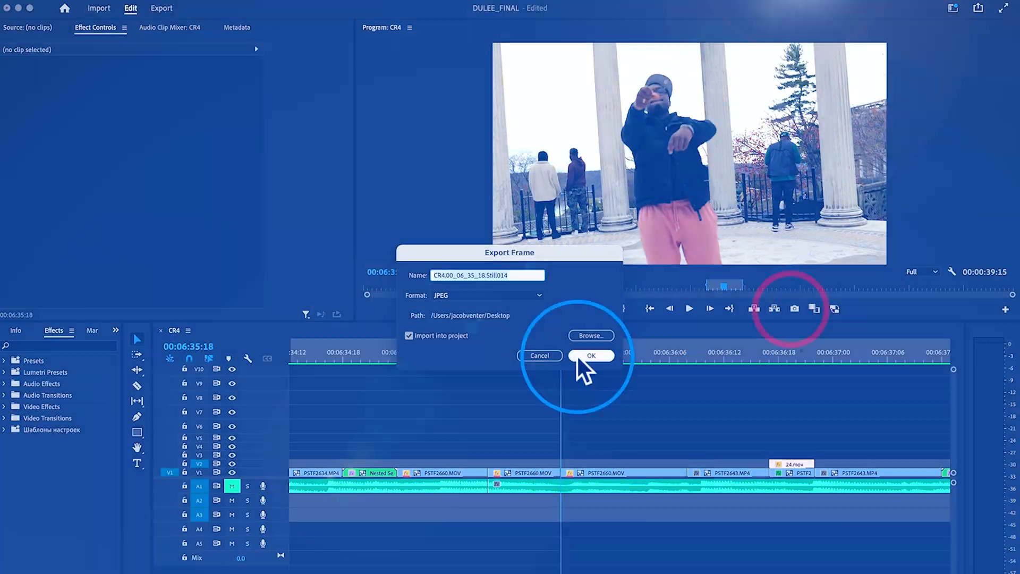
{"action": "left_click", "coordinate": [590, 355]}
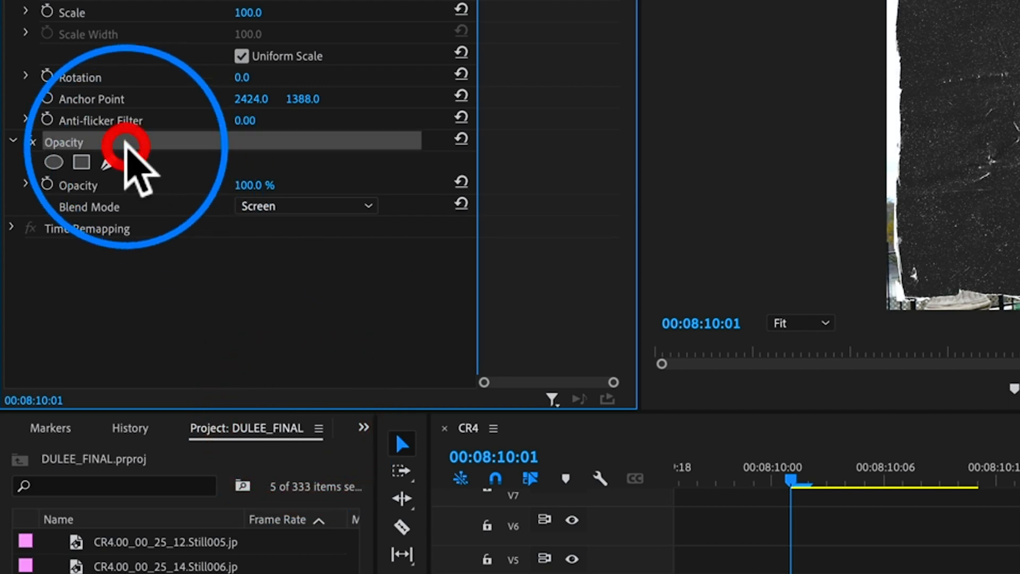
Paste the Screen-blend Opacity settings and set the Track Matte Key's matte to Video 2.
{"action": "key", "text": "cmd+v"}
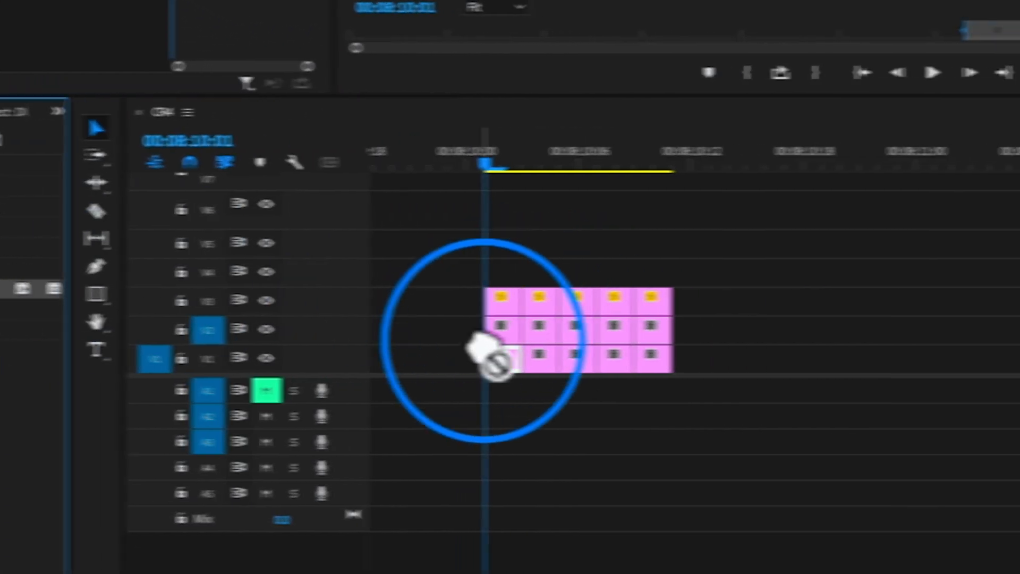
{"action": "left_click", "coordinate": [269, 282]}
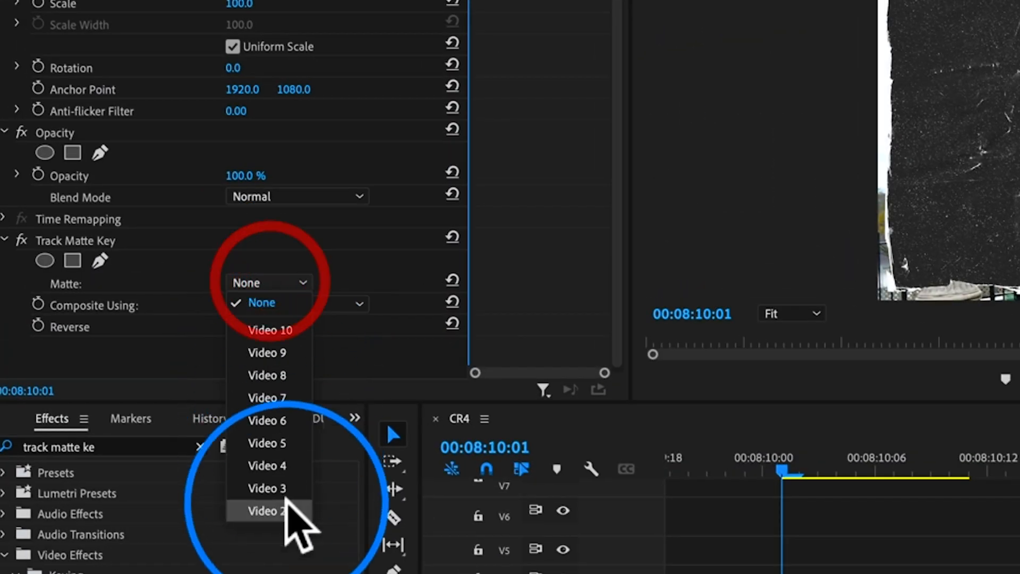
{"action": "left_click", "coordinate": [266, 510]}
{"action": "type", "text": "mono"}
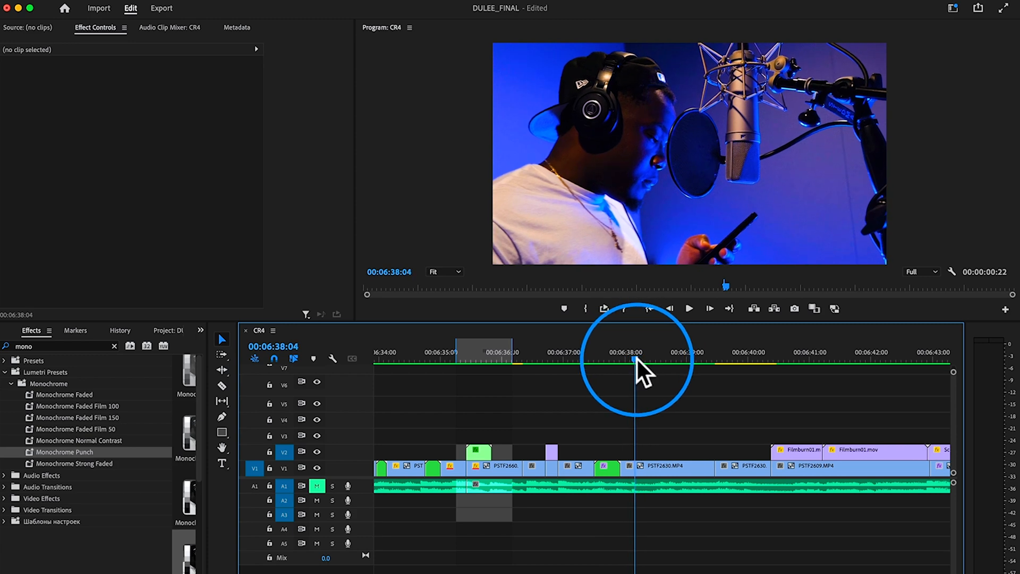
Place Paper Texture_05.png on V3 over the studio shot and adjust its Scale.
{"action": "left_click", "coordinate": [688, 308]}
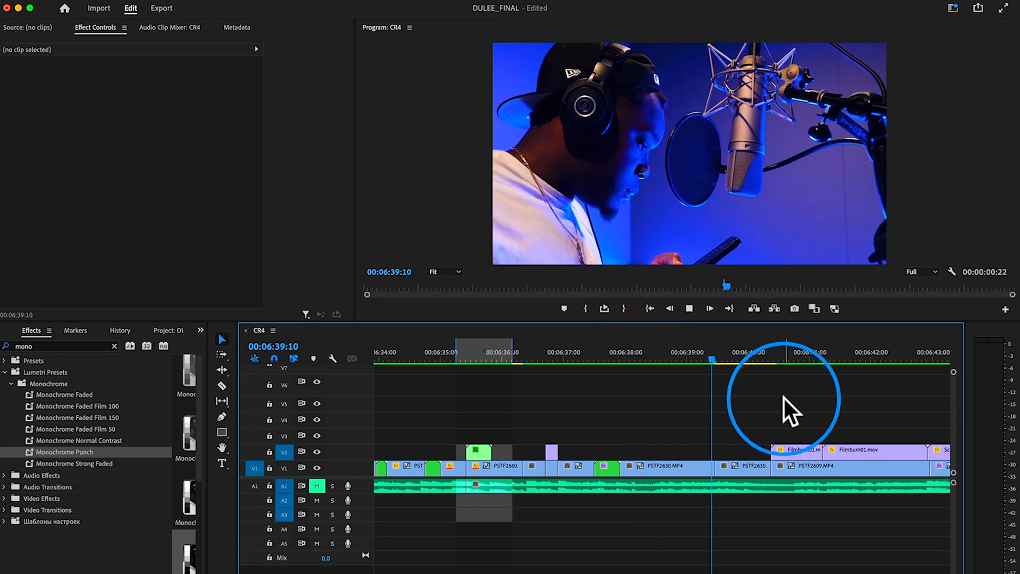
{"action": "left_click", "coordinate": [715, 362]}
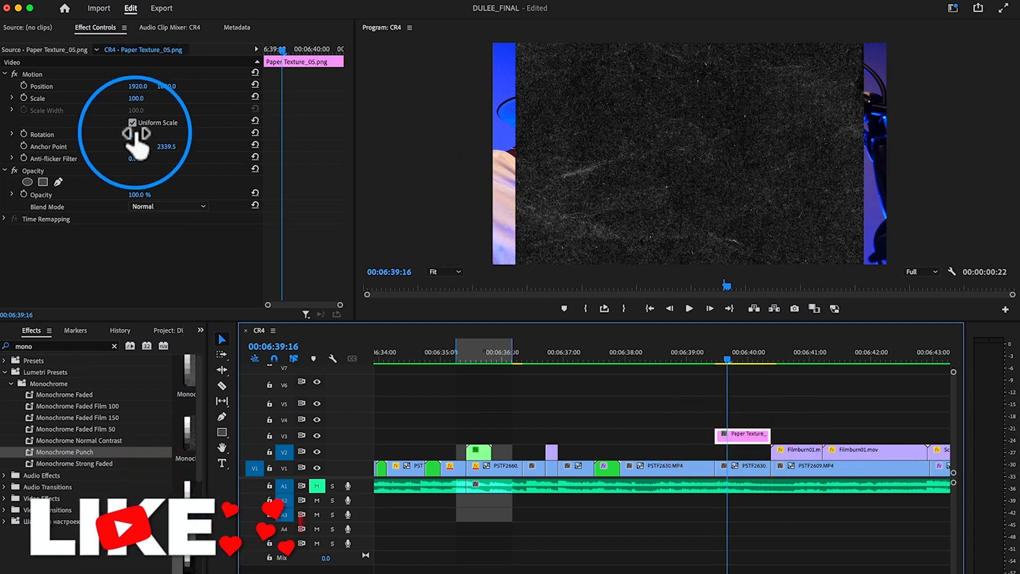
{"action": "left_click", "coordinate": [168, 206]}
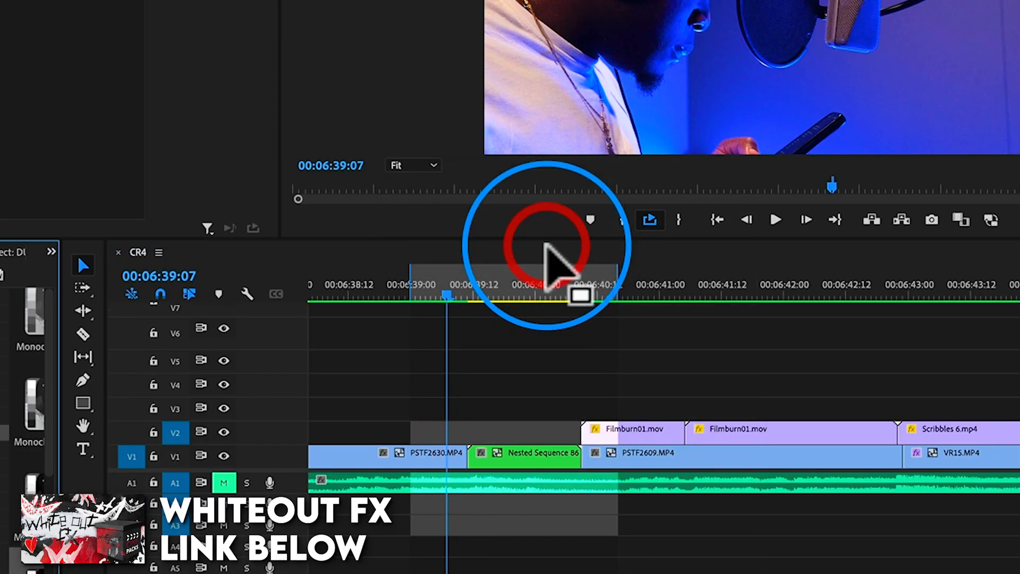
Send the paper-textured studio clips to After Effects and apply XY Shake - Light.
{"action": "right_click", "coordinate": [520, 468]}
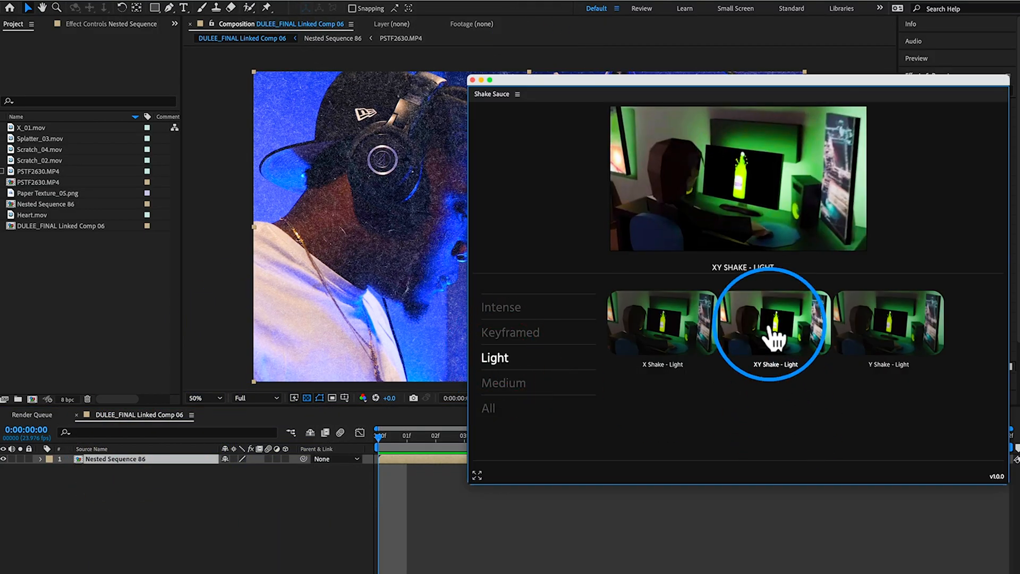
{"action": "left_click", "coordinate": [772, 323]}
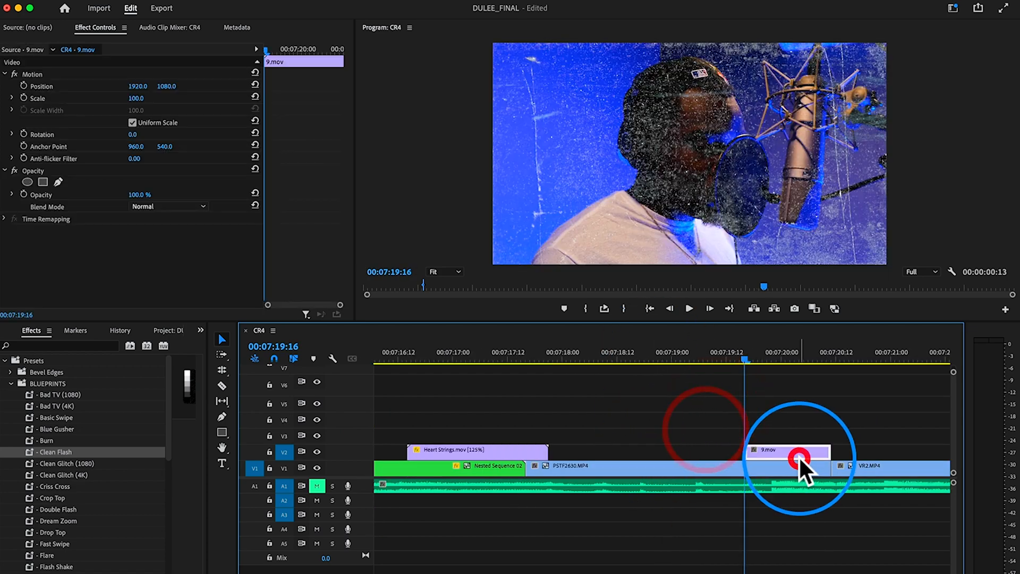
Find Posterize Time for the studio clip, then nest it with the 9.mov overlay into one sequence.
{"action": "left_click", "coordinate": [168, 206]}
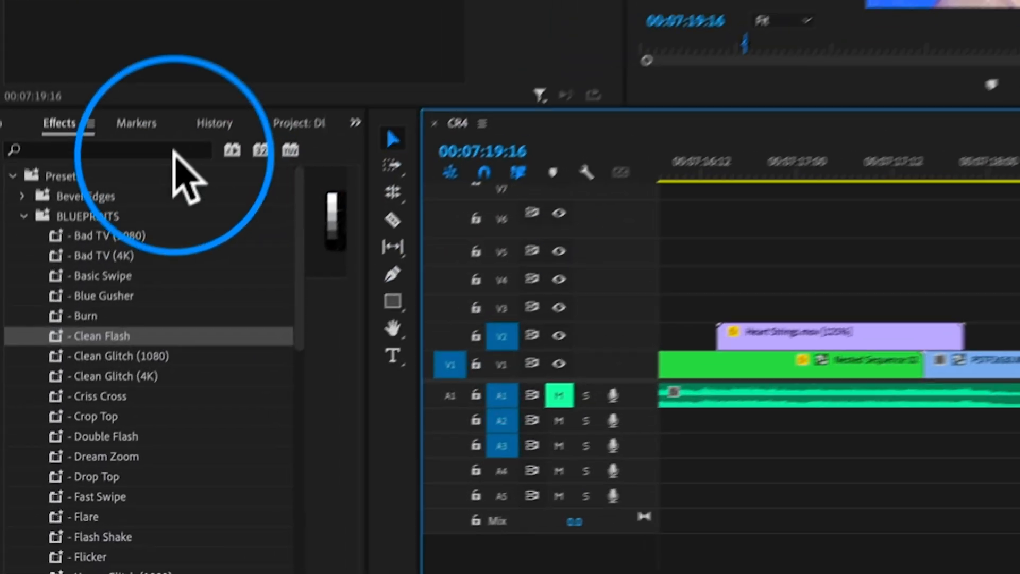
{"action": "type", "text": "posterize time"}
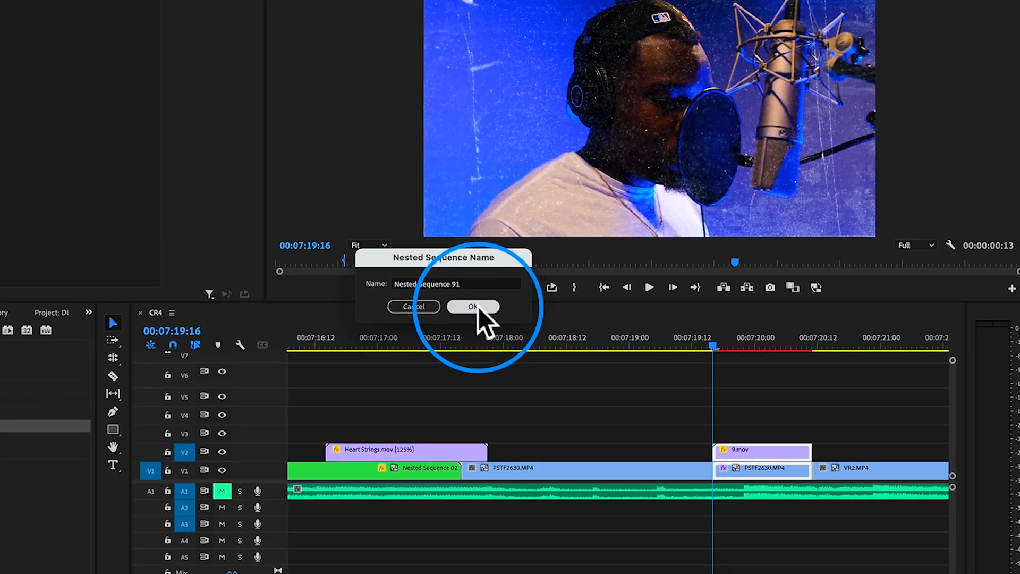
{"action": "left_click", "coordinate": [473, 306]}
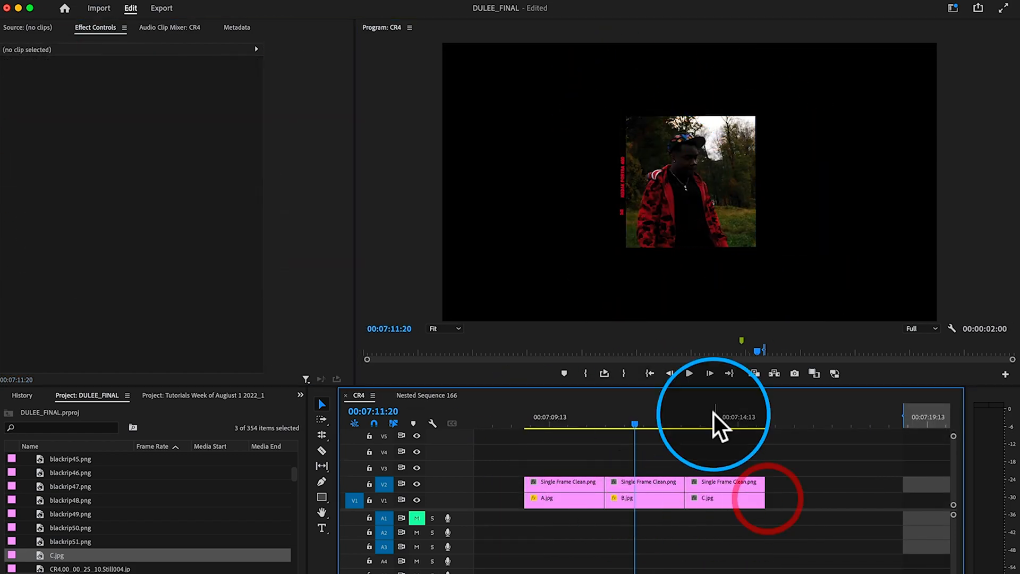
Nest the C, B and A stills each with their Single Frame Clean overlay.
{"action": "left_click", "coordinate": [724, 498]}
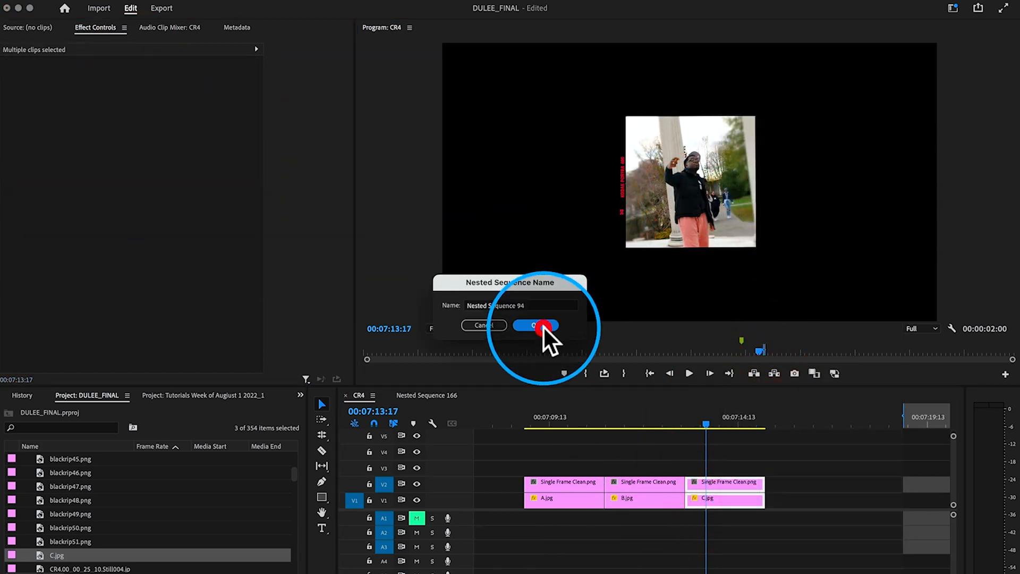
{"action": "left_click", "coordinate": [535, 325]}
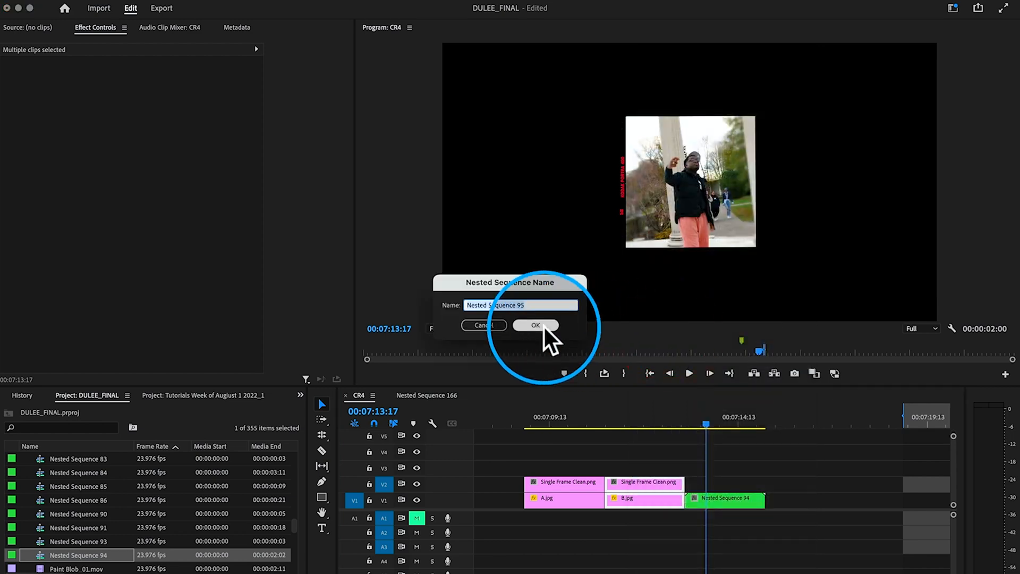
{"action": "left_click", "coordinate": [535, 325]}
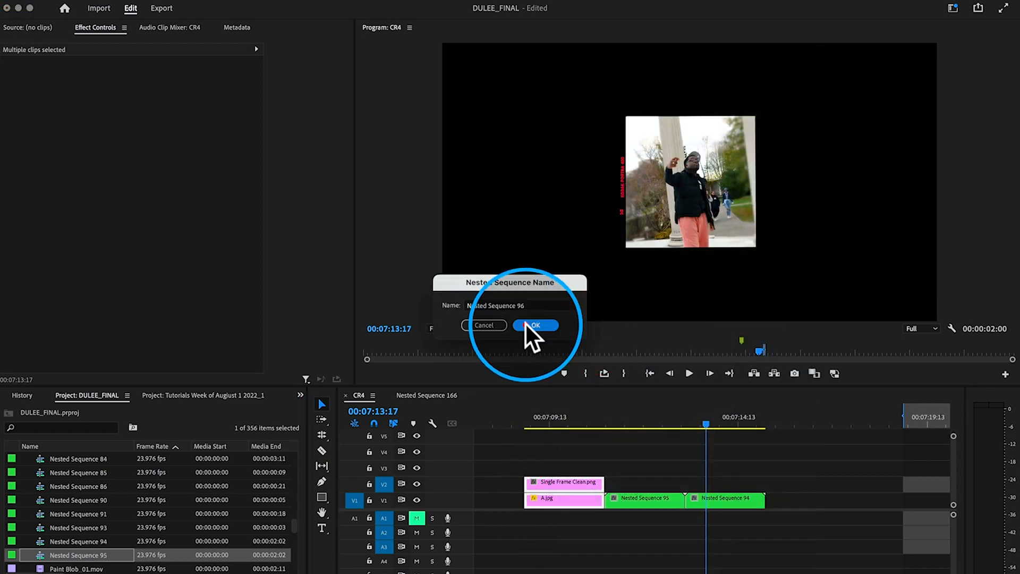
{"action": "left_click", "coordinate": [535, 325]}
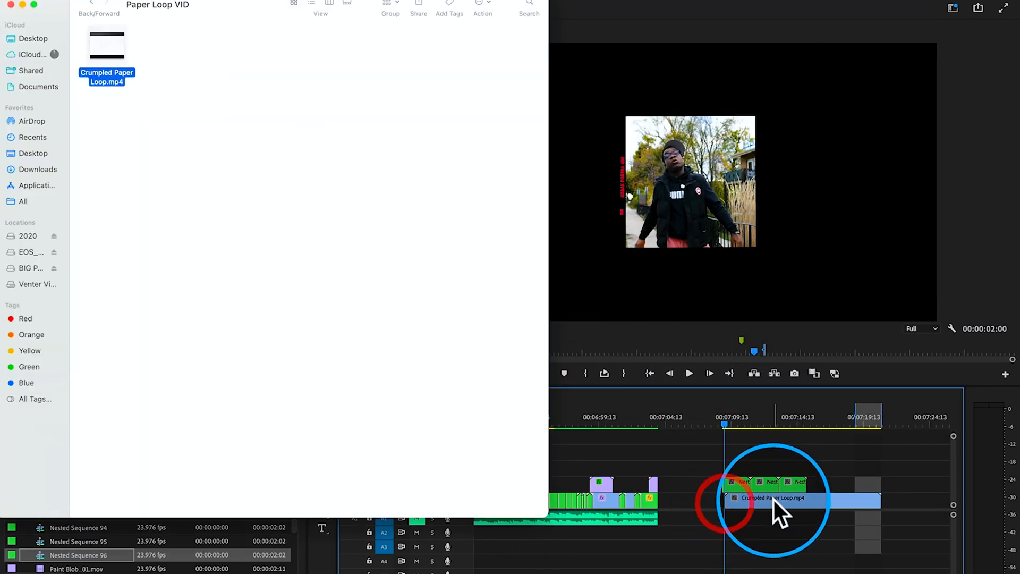